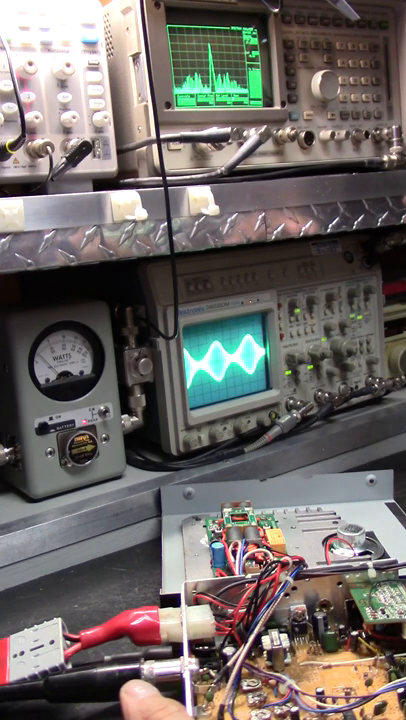
{"action": "mouse_move", "coordinate": [350, 350]}
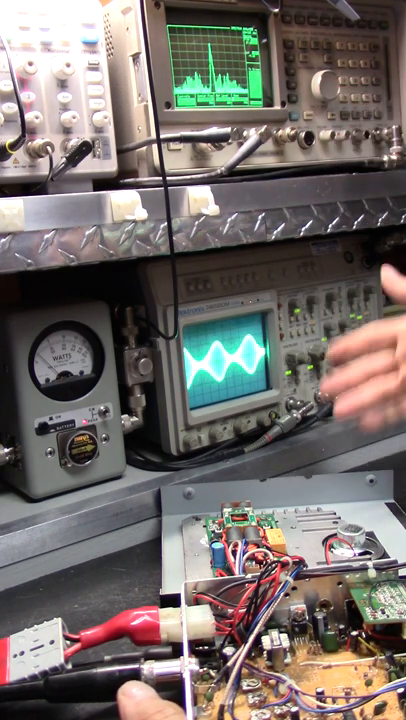